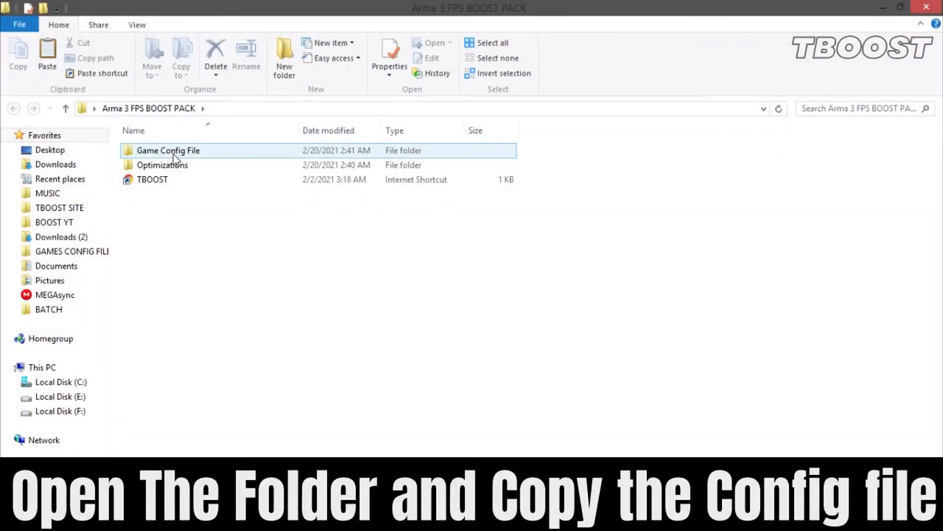
# Step: Copy config.cfg and paste it into Documents\Arma 3, replacing the existing file
pyautogui.rightClick(156, 150)
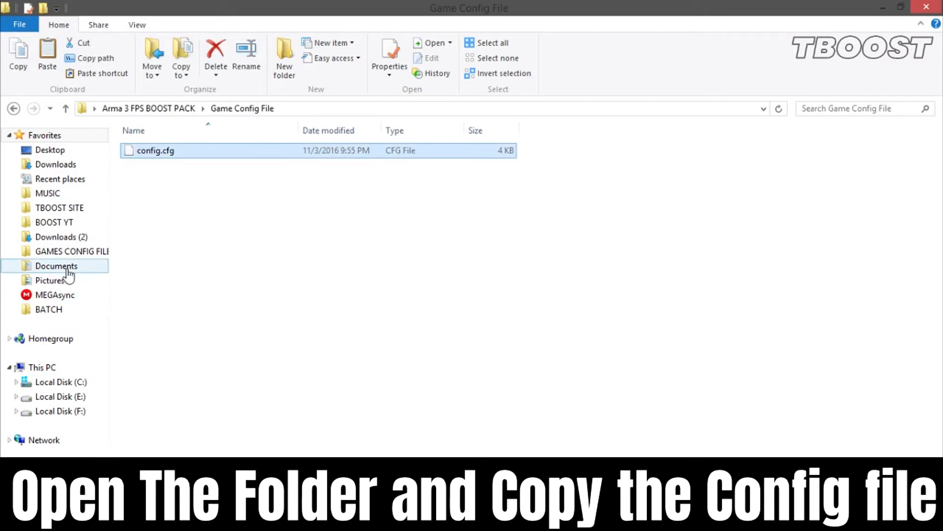
pyautogui.click(56, 265)
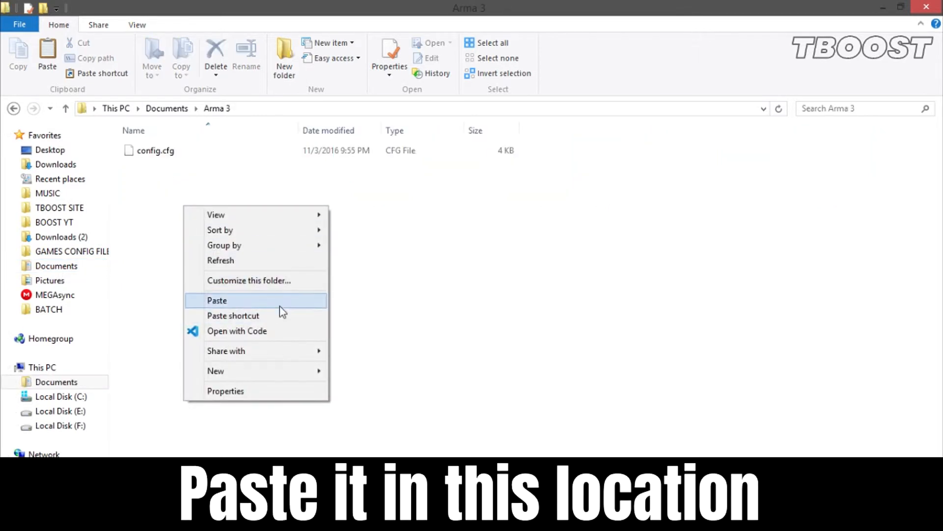
pyautogui.click(217, 300)
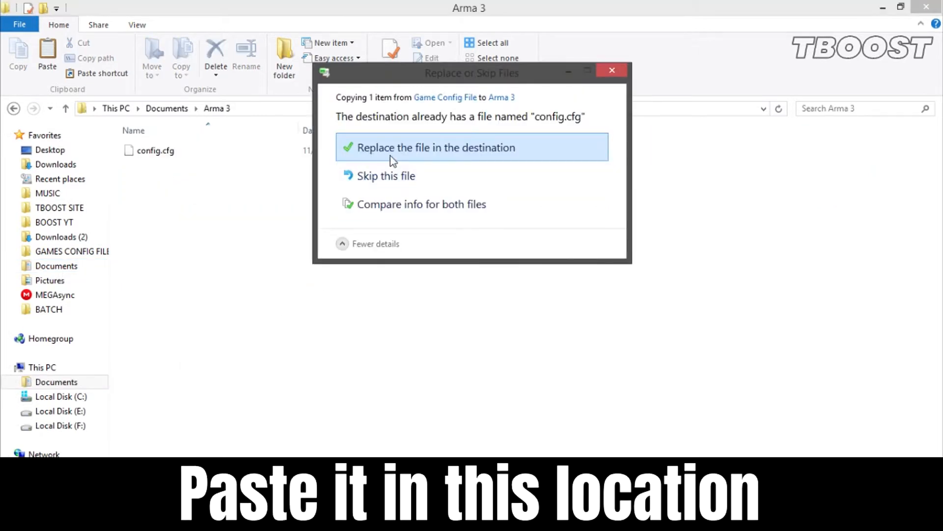
pyautogui.click(434, 147)
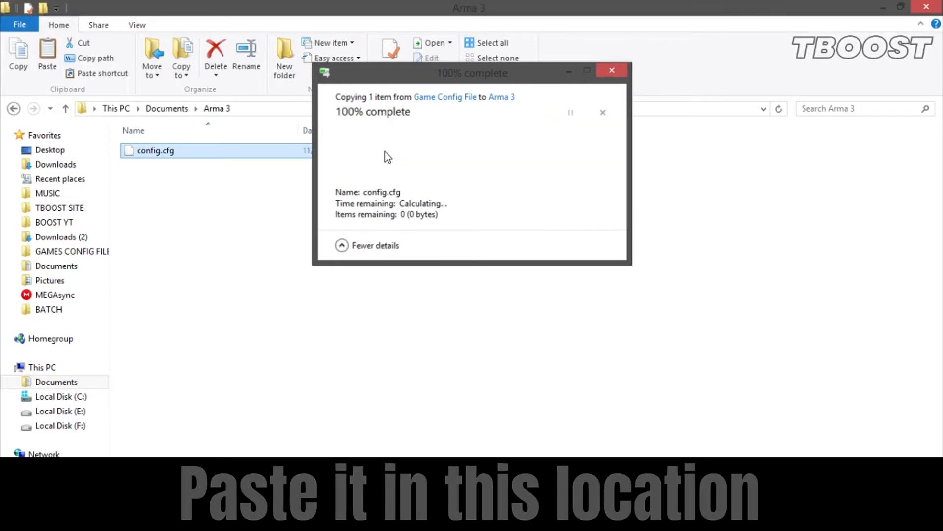
pyautogui.click(450, 407)
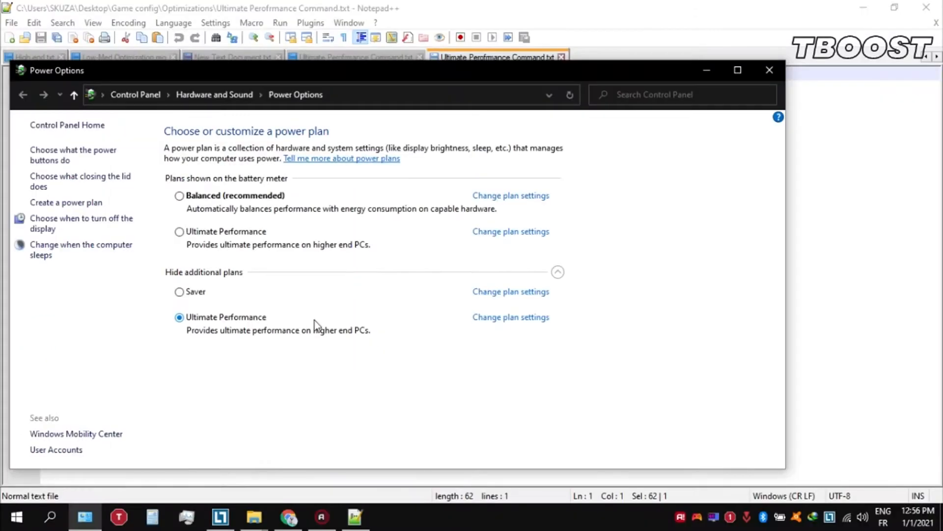
pyautogui.moveTo(327, 322)
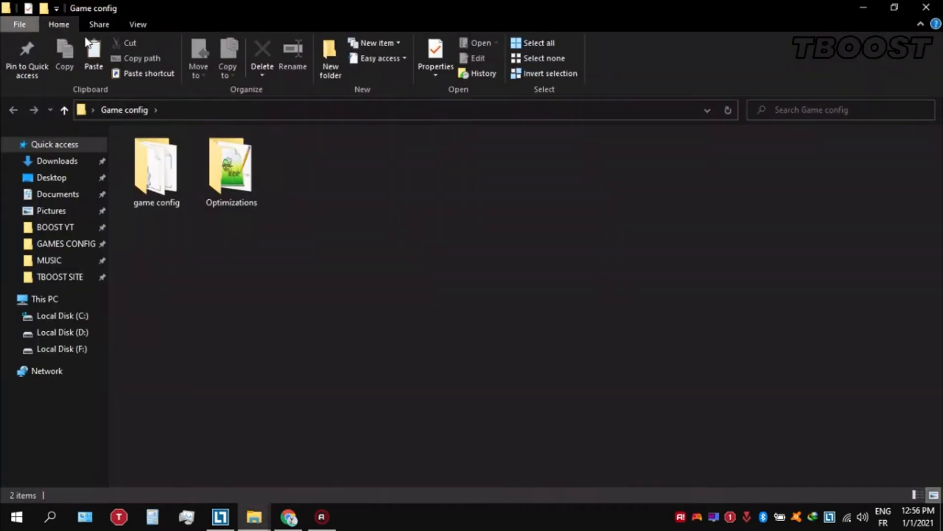
# Step: Open the Optimizations folder and select Ultimate Perofrmance Command.txt
pyautogui.doubleClick(231, 166)
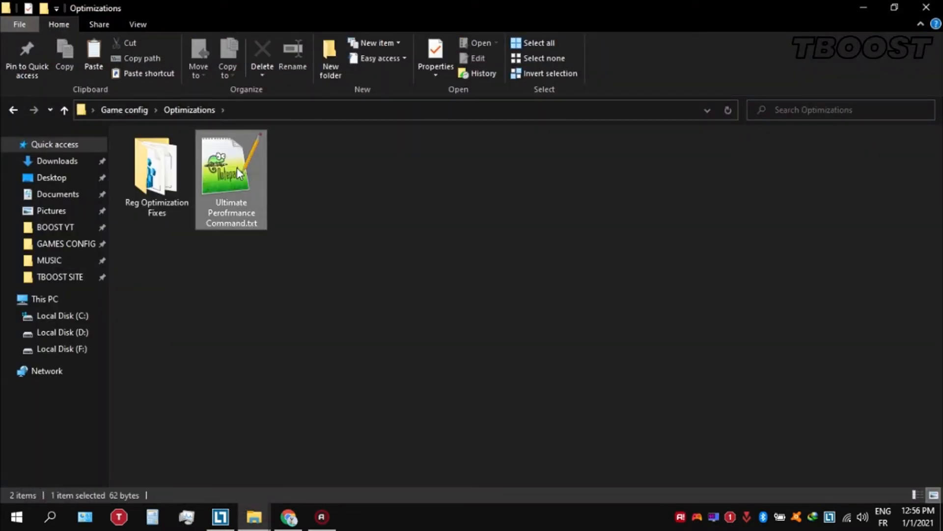
pyautogui.click(231, 175)
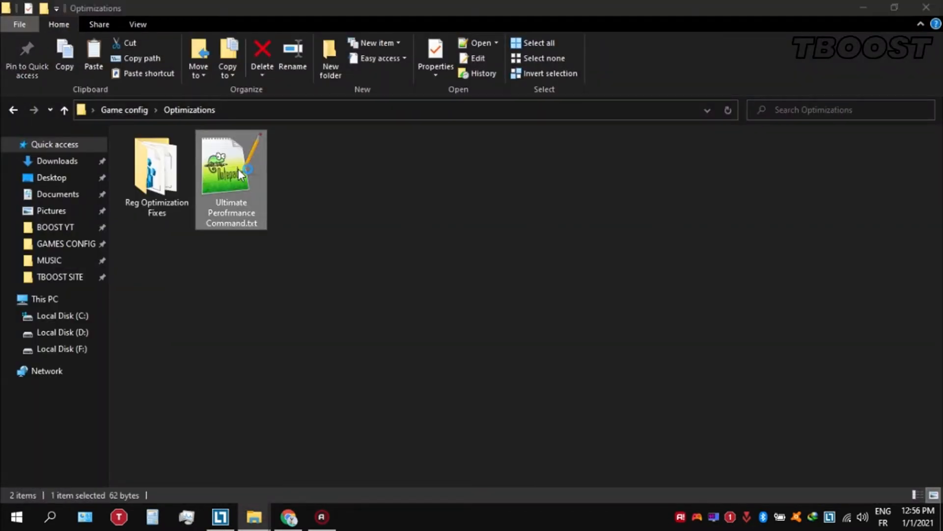
# Step: Copy the powercfg command from the text file and run it in an administrator Command Prompt
pyautogui.doubleClick(230, 166)
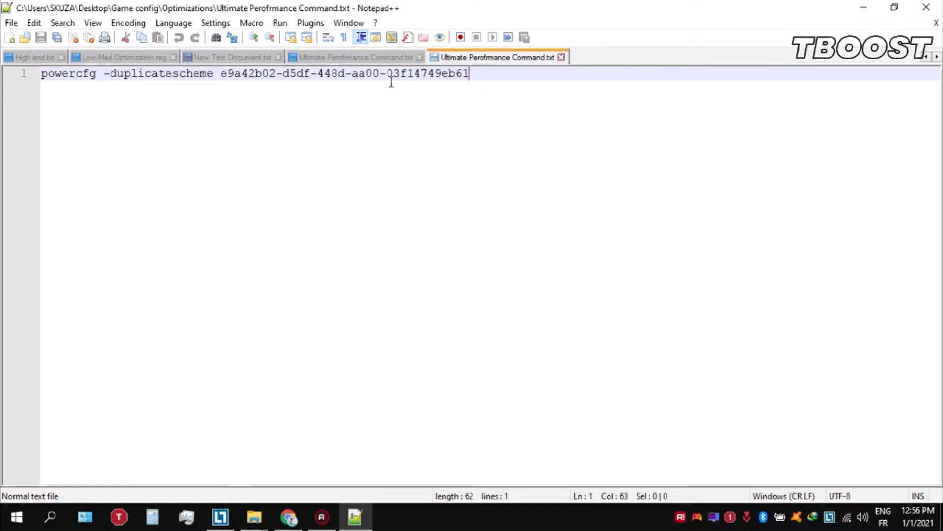
pyautogui.press('ctrl+a')
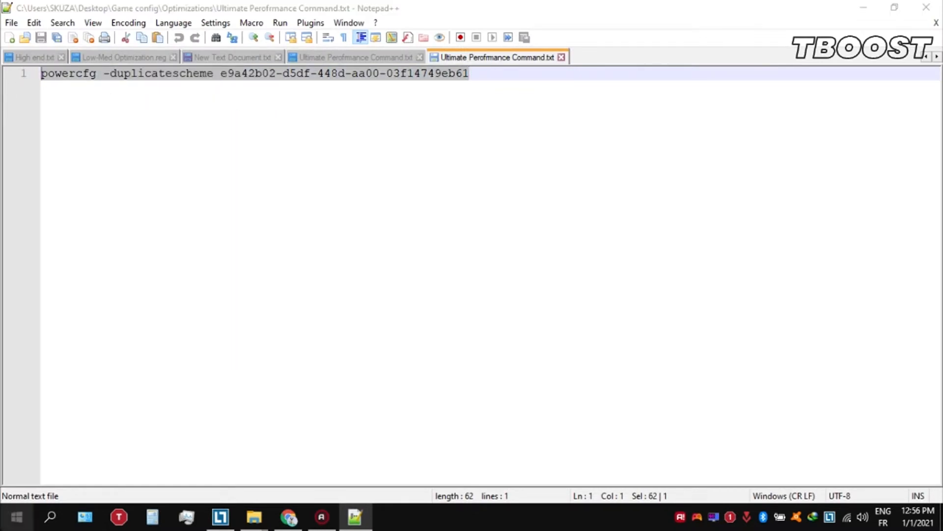
pyautogui.write('cmd')
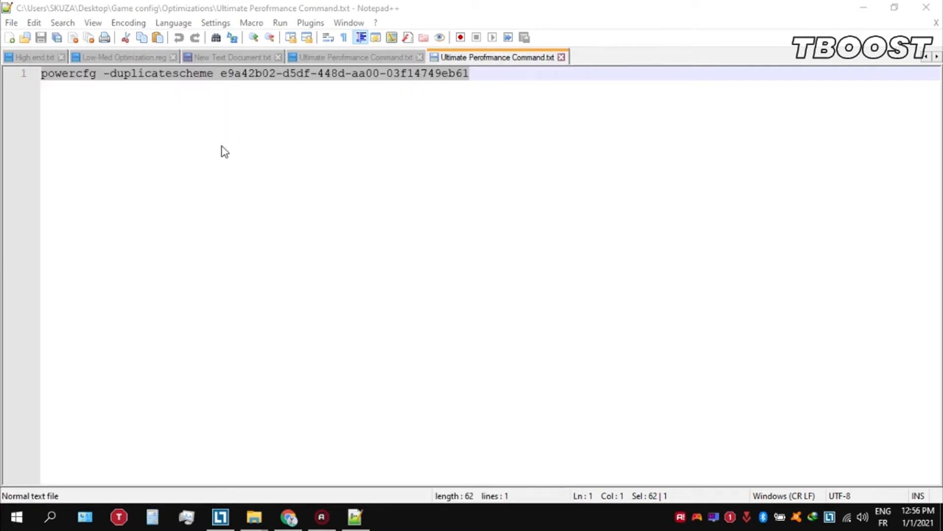
pyautogui.click(388, 517)
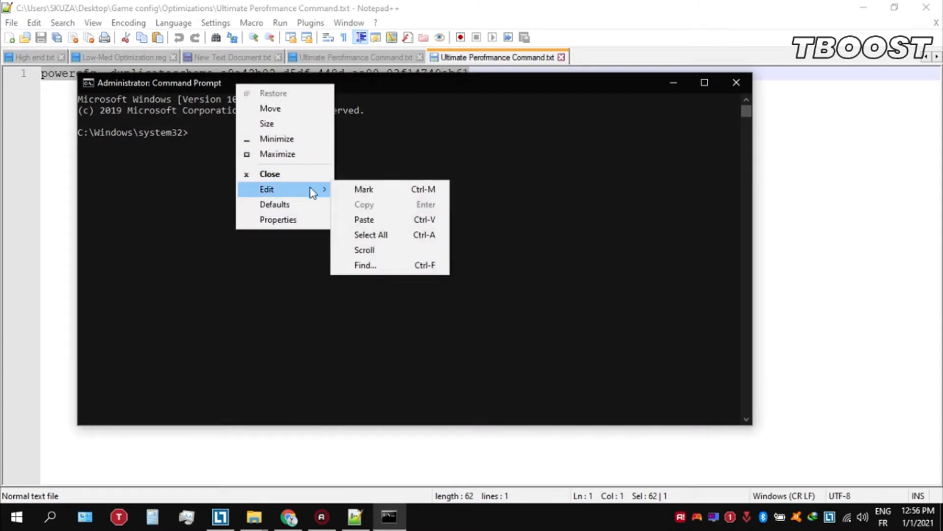
pyautogui.click(363, 220)
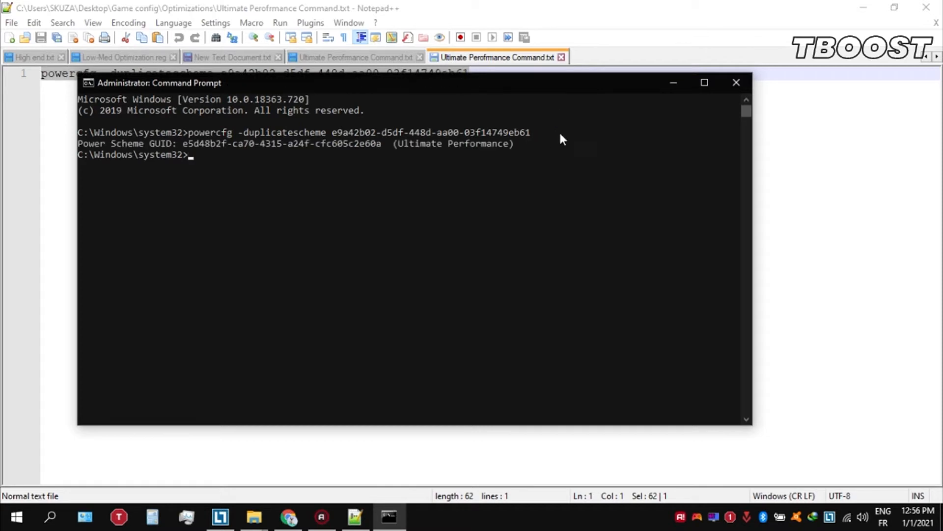
pyautogui.click(736, 83)
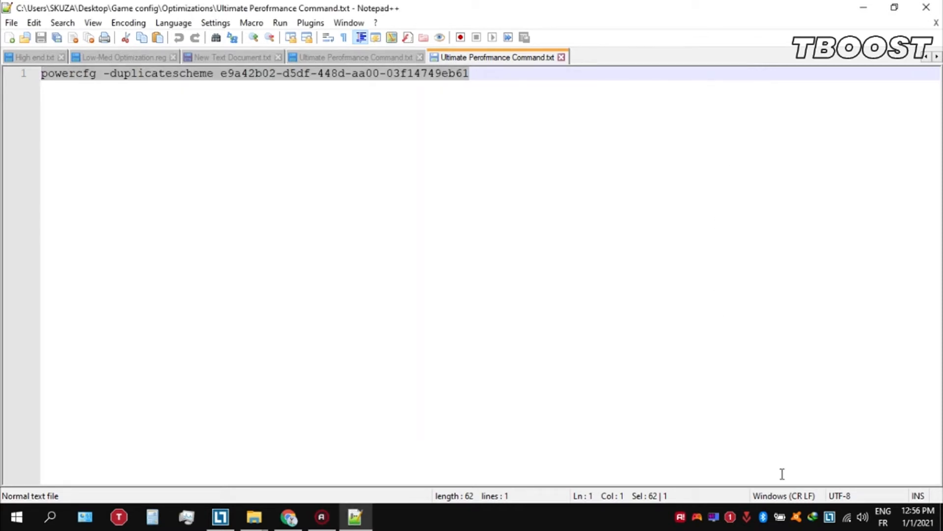
pyautogui.moveTo(802, 490)
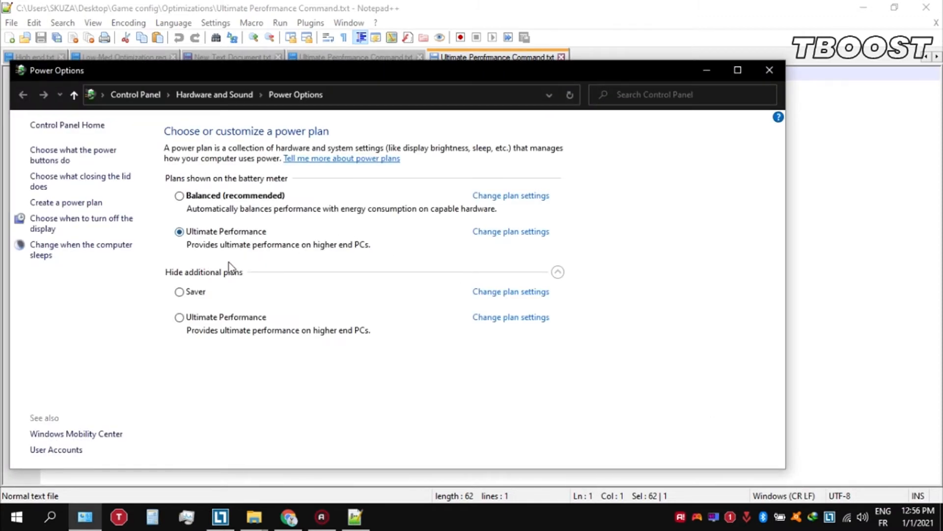
# Step: Select the Ultimate Performance plan in Power Options
pyautogui.click(179, 317)
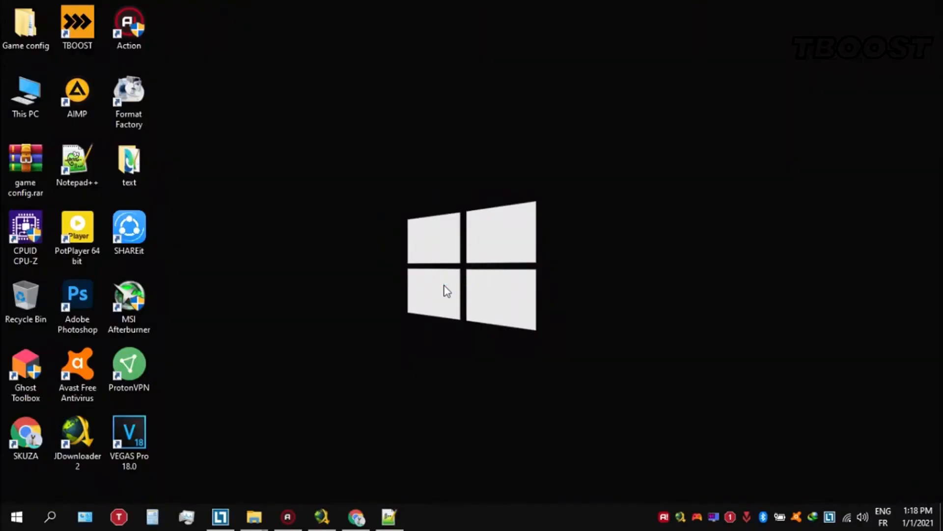
# Step: Merge Disable DVR and Low-Med Optimization .reg files, then open Default Reg values
pyautogui.click(25, 97)
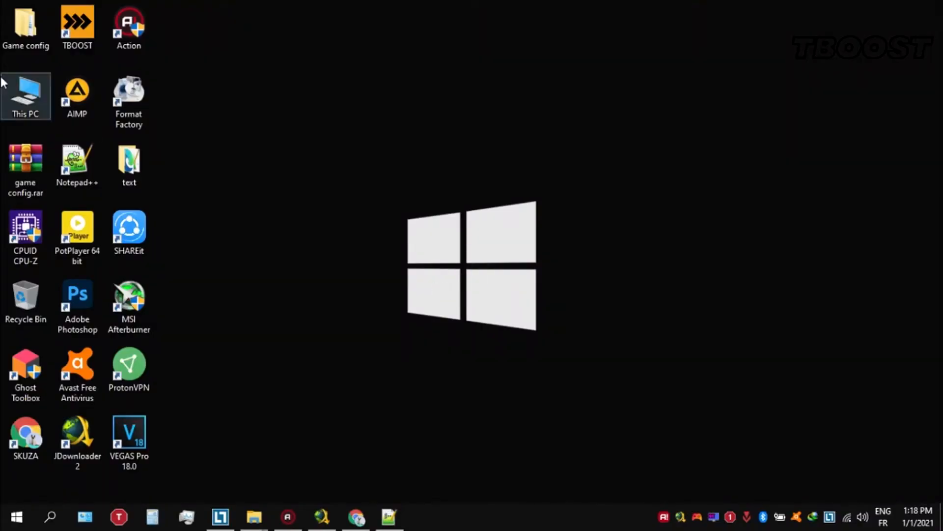
pyautogui.doubleClick(25, 22)
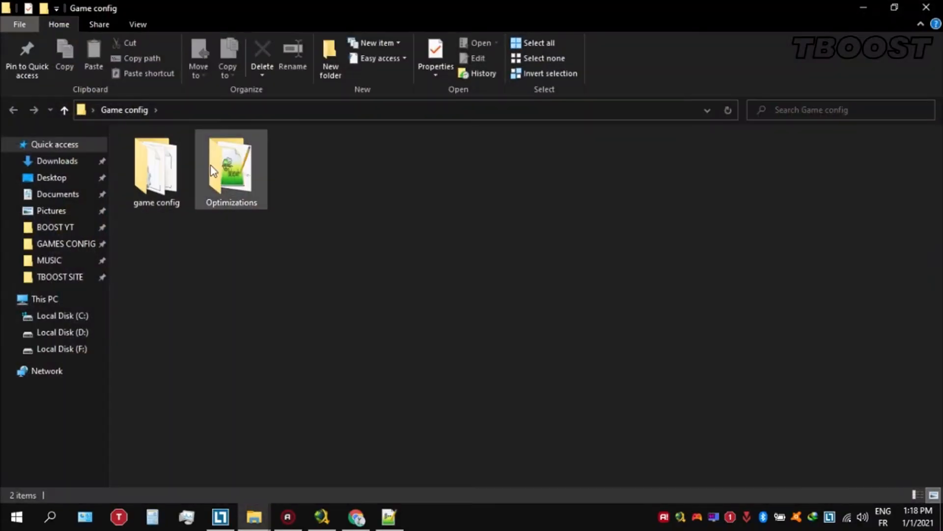
pyautogui.doubleClick(231, 163)
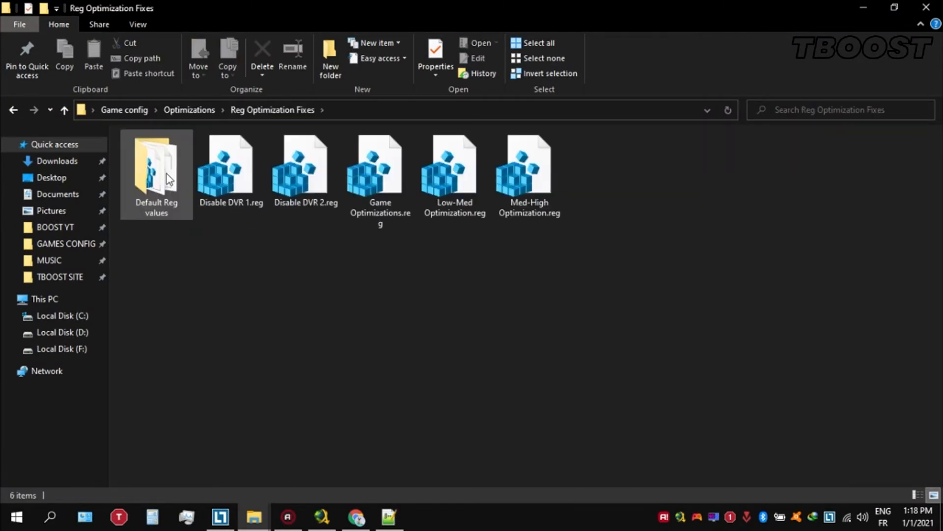
pyautogui.moveTo(236, 215)
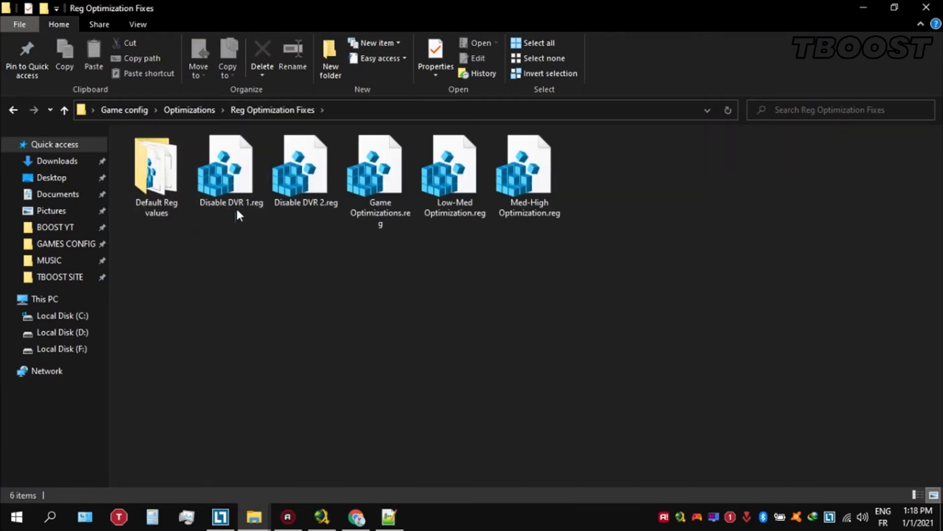
pyautogui.click(231, 169)
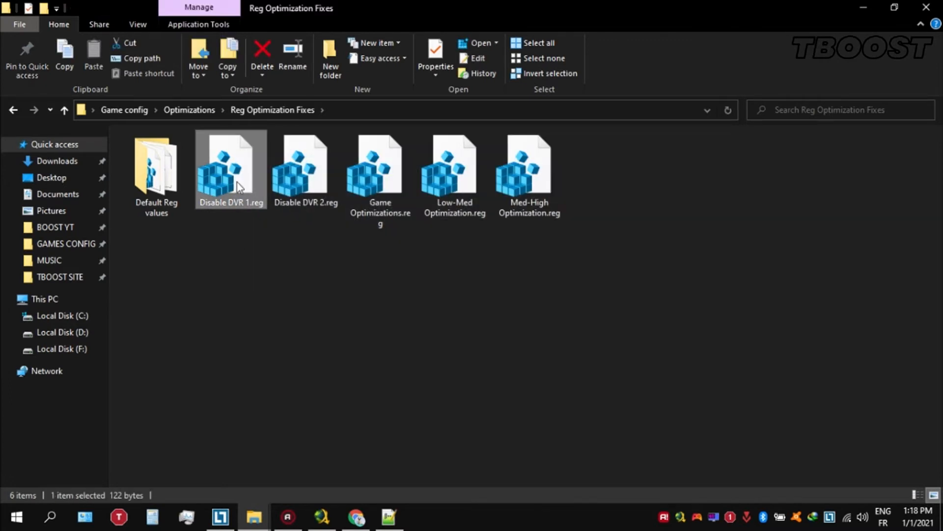
pyautogui.click(306, 168)
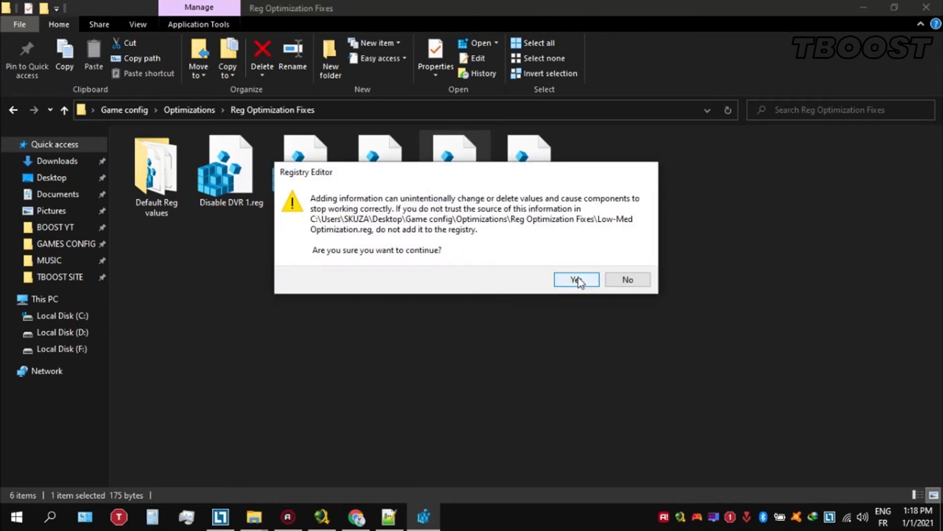
pyautogui.click(575, 279)
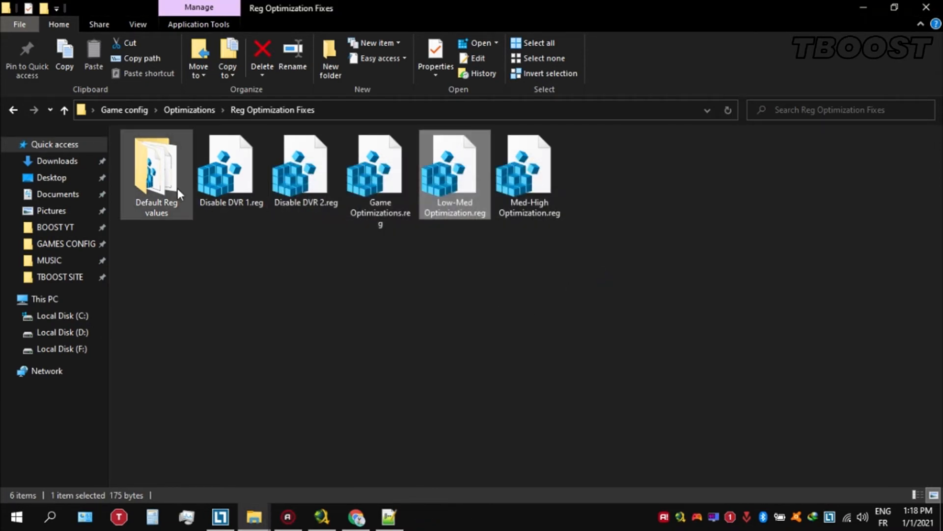
pyautogui.doubleClick(156, 165)
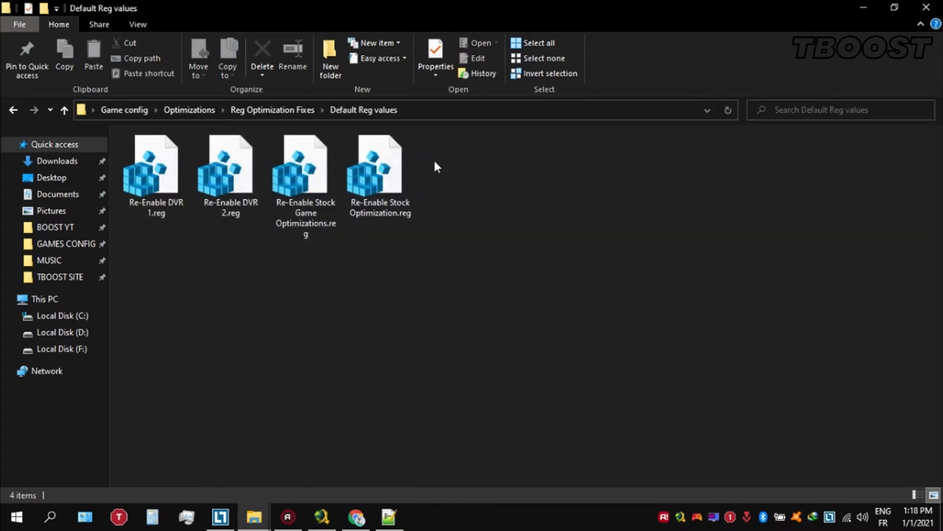
pyautogui.moveTo(272, 110)
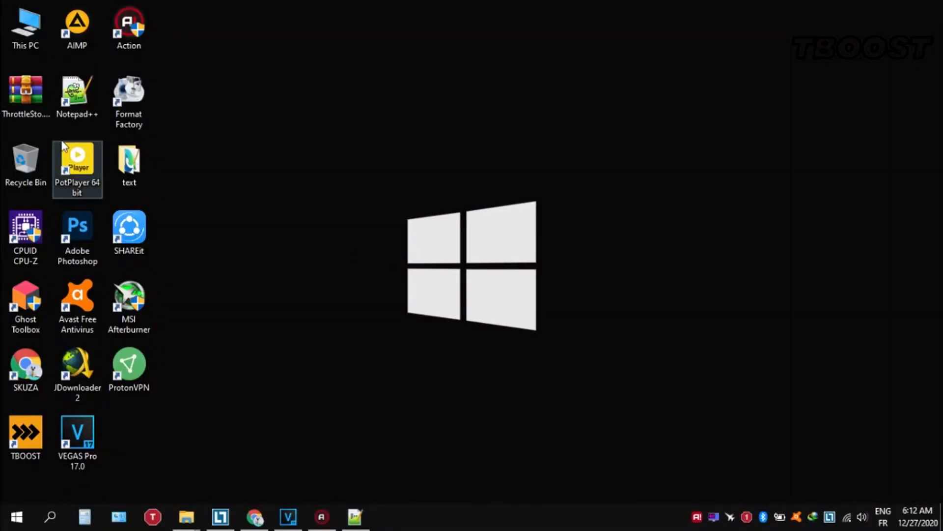
# Step: Run ThrottleStop.exe from the shortcut's folder and reselect the Performance profile
pyautogui.rightClick(25, 93)
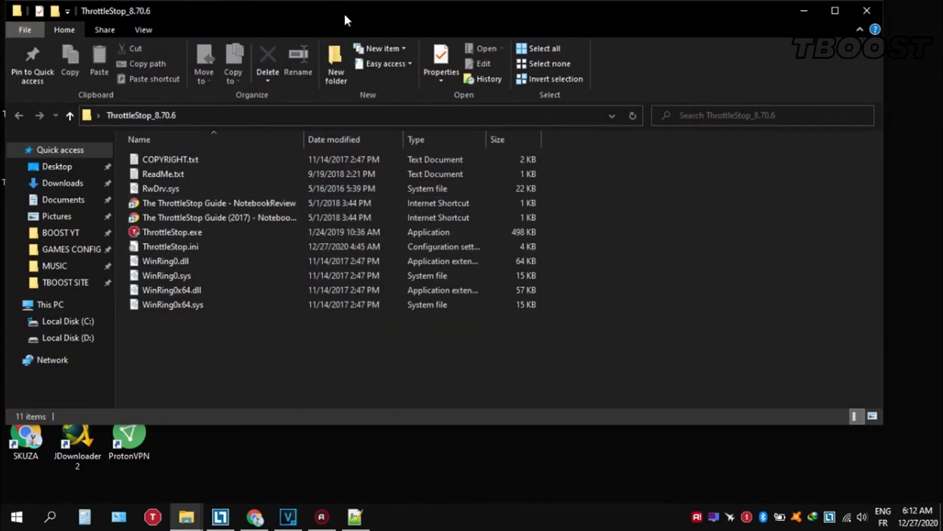
pyautogui.doubleClick(172, 231)
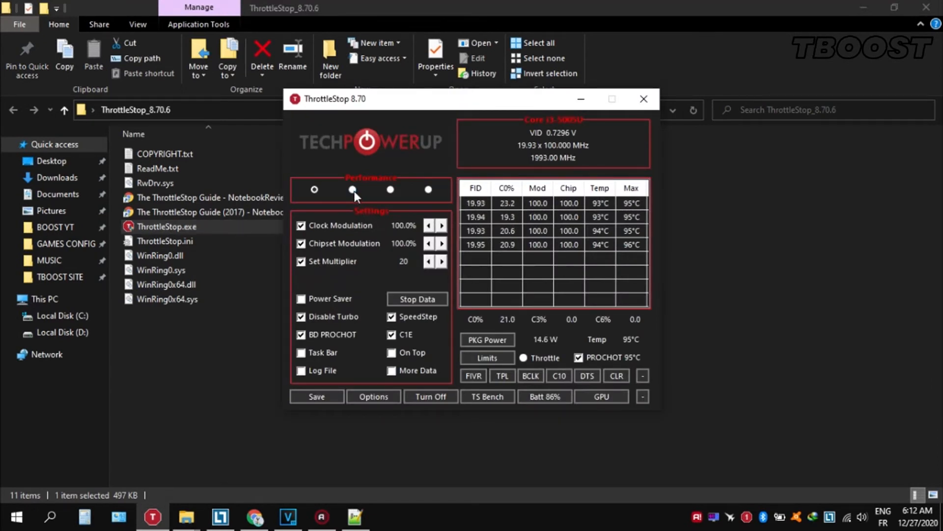
pyautogui.click(352, 190)
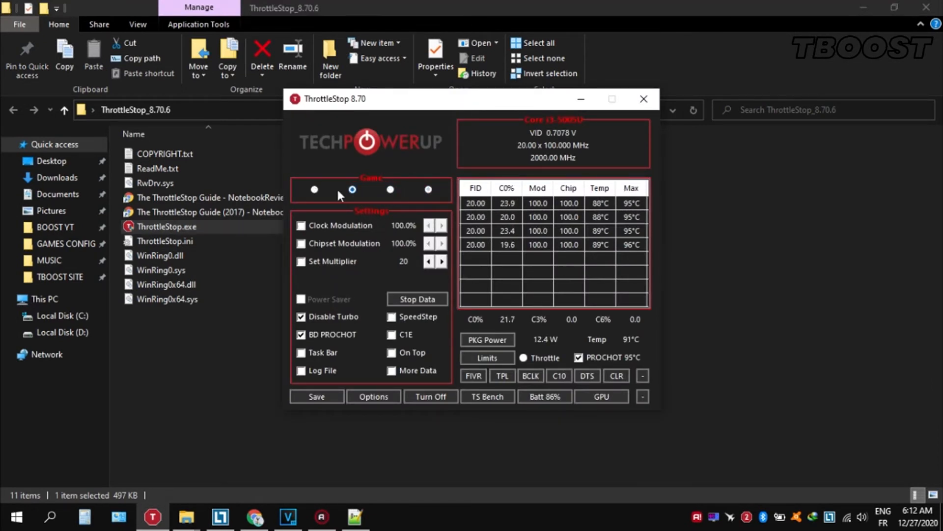
pyautogui.click(314, 189)
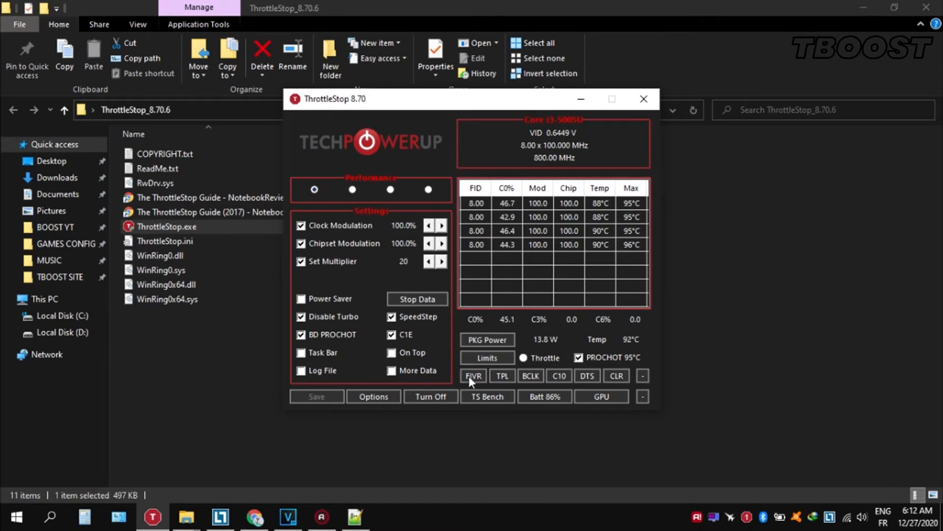
# Step: In FIVR, apply a −49.8 mV CPU Core offset and lower the Intel GPU offset
pyautogui.click(473, 375)
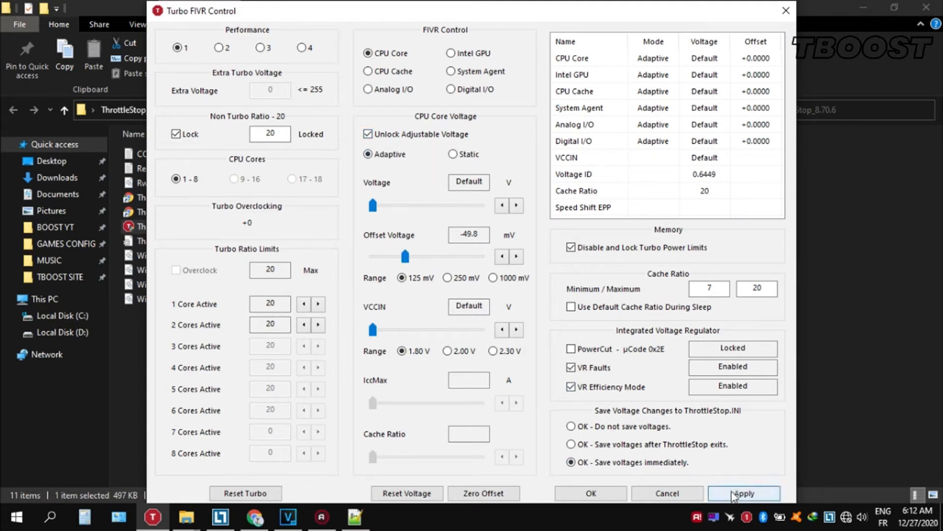
pyautogui.click(451, 54)
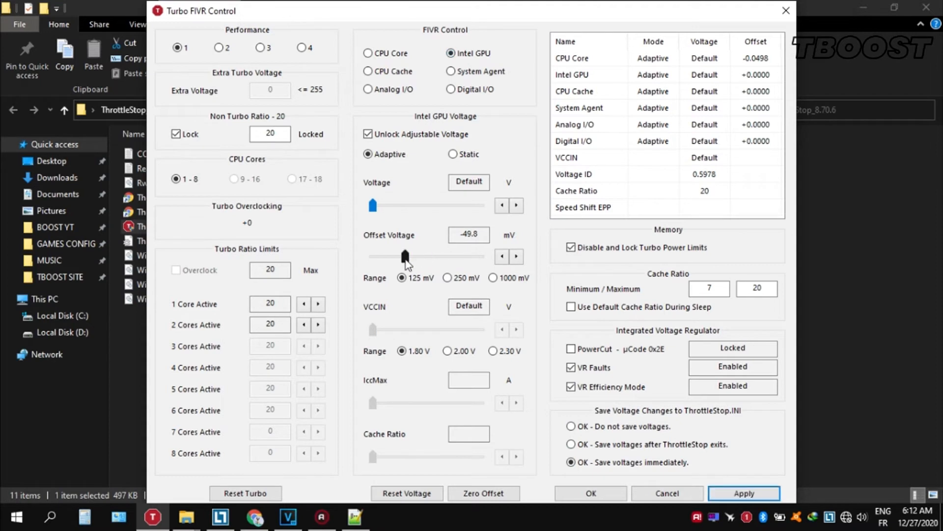
pyautogui.moveTo(404, 256); pyautogui.dragTo(392, 255)
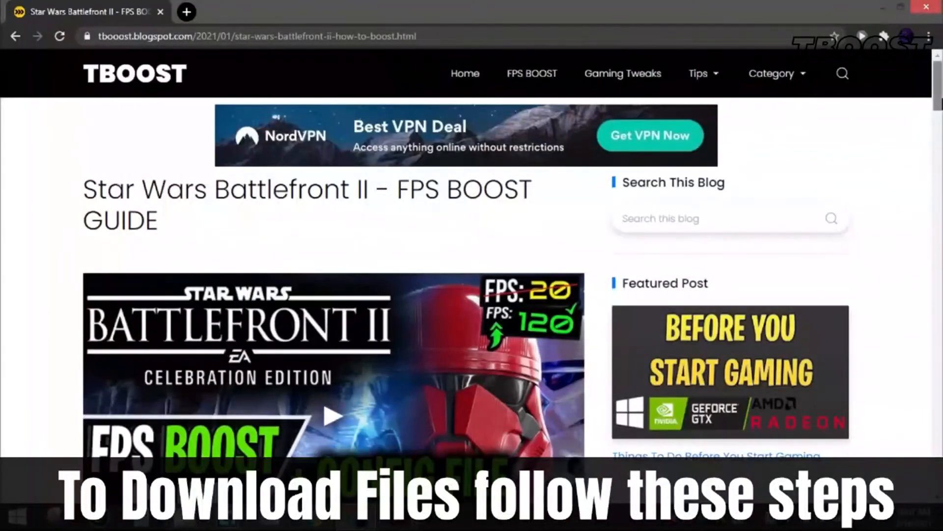
# Step: Scroll down the Battlefront II guide and follow the DOWNLOAD CONFIG FILE link
pyautogui.scroll(-3)
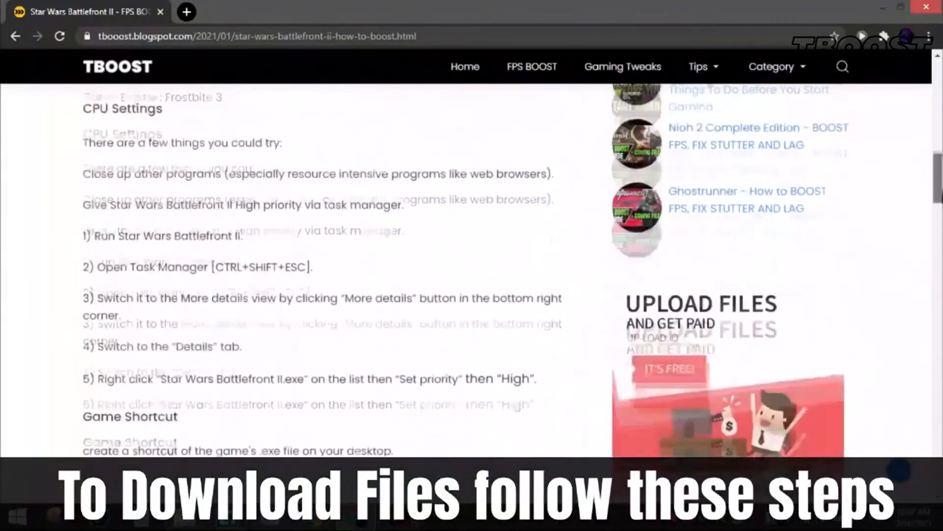
pyautogui.scroll(-3)
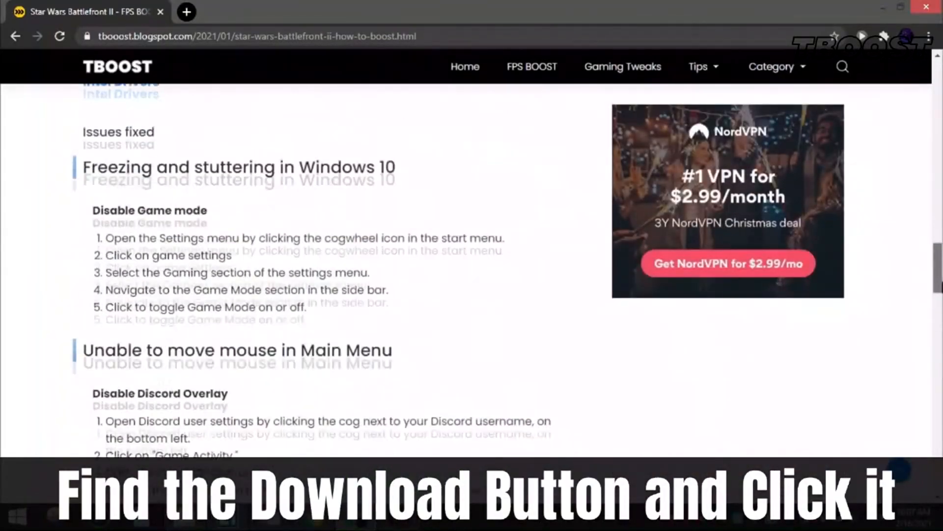
pyautogui.scroll(-3)
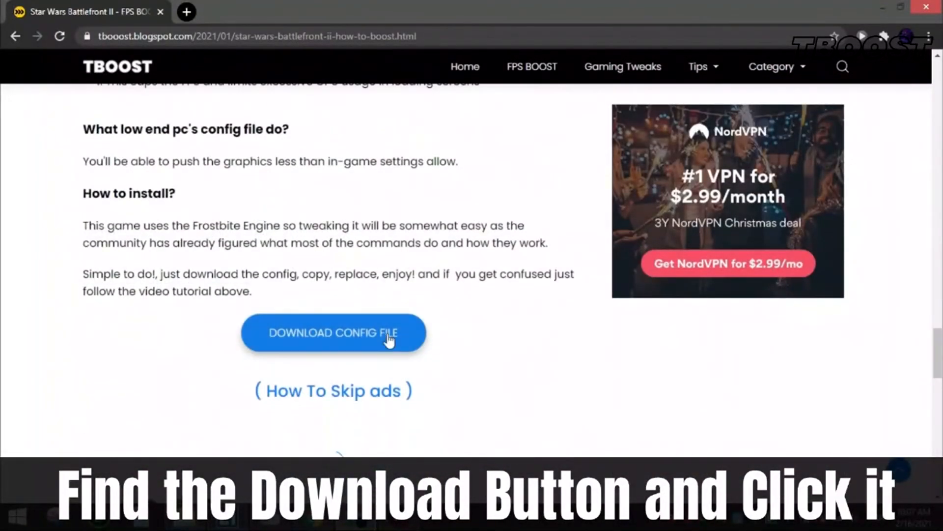
pyautogui.click(333, 333)
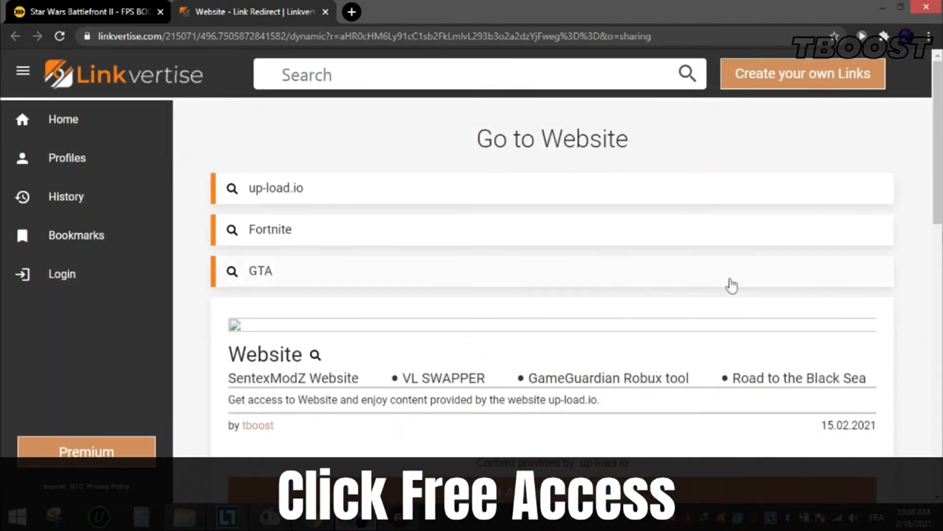
# Step: Choose Free Access with Ads, add the Swift Select extension, then start Discover articles
pyautogui.scroll(-3)
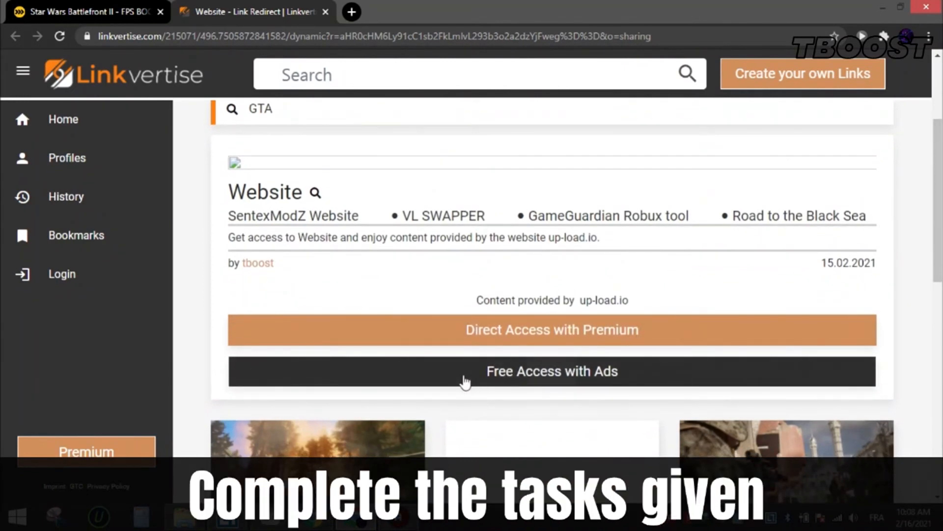
pyautogui.click(551, 370)
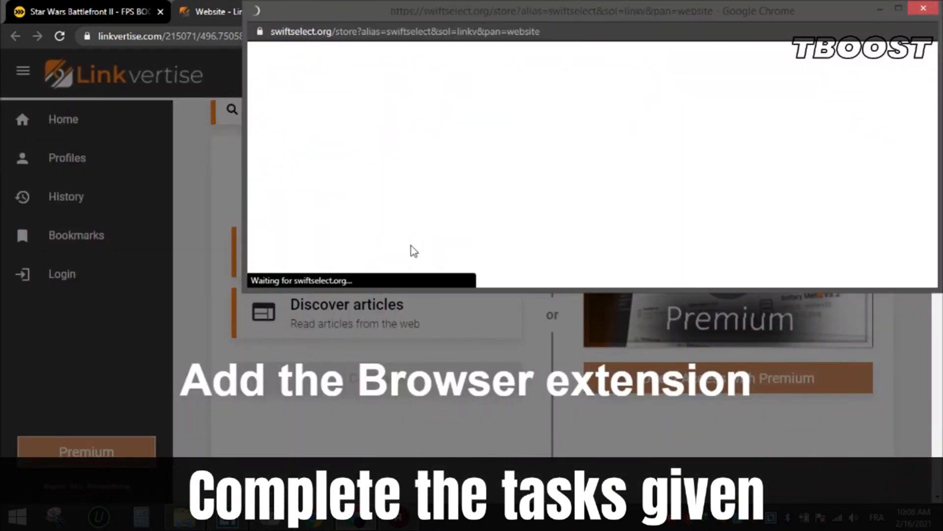
pyautogui.click(883, 161)
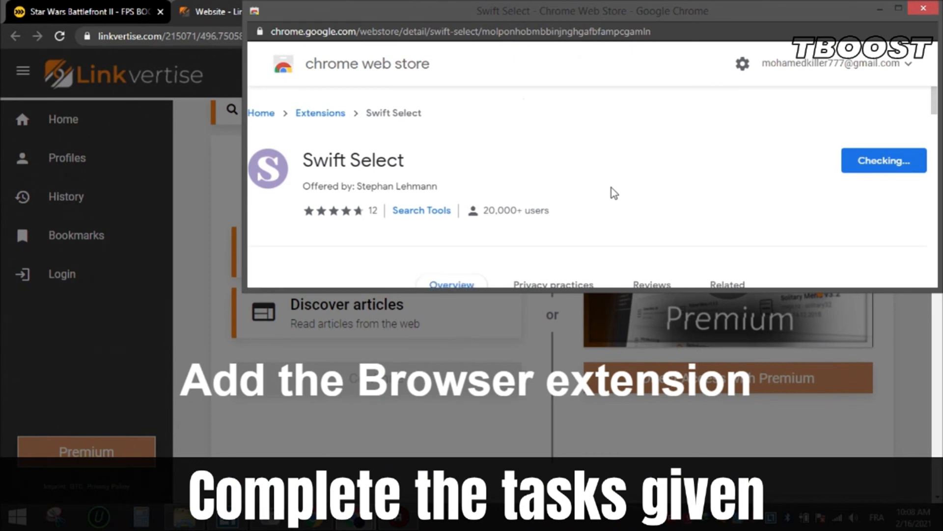
pyautogui.click(922, 8)
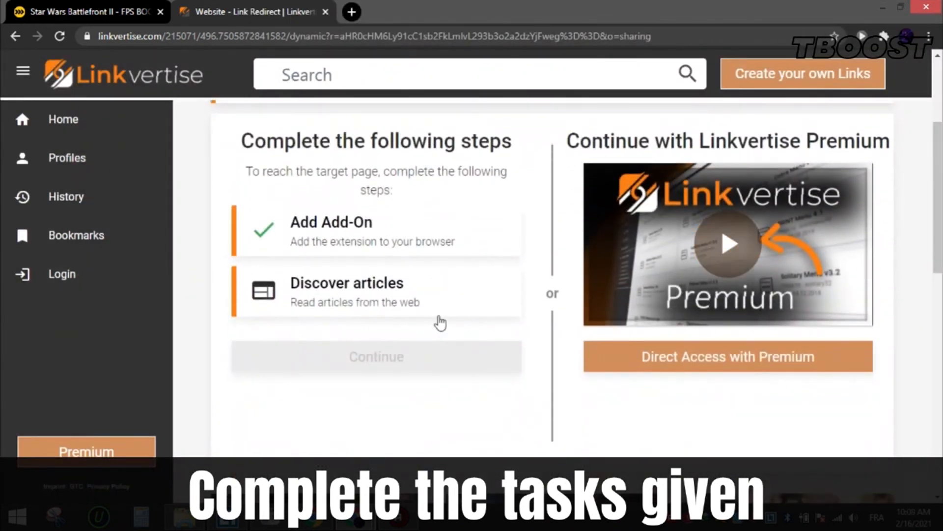
pyautogui.click(346, 292)
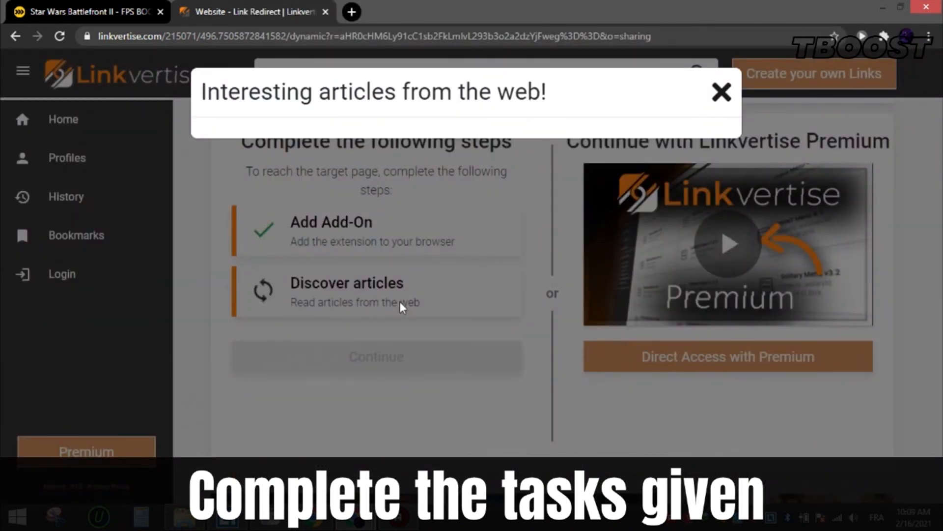